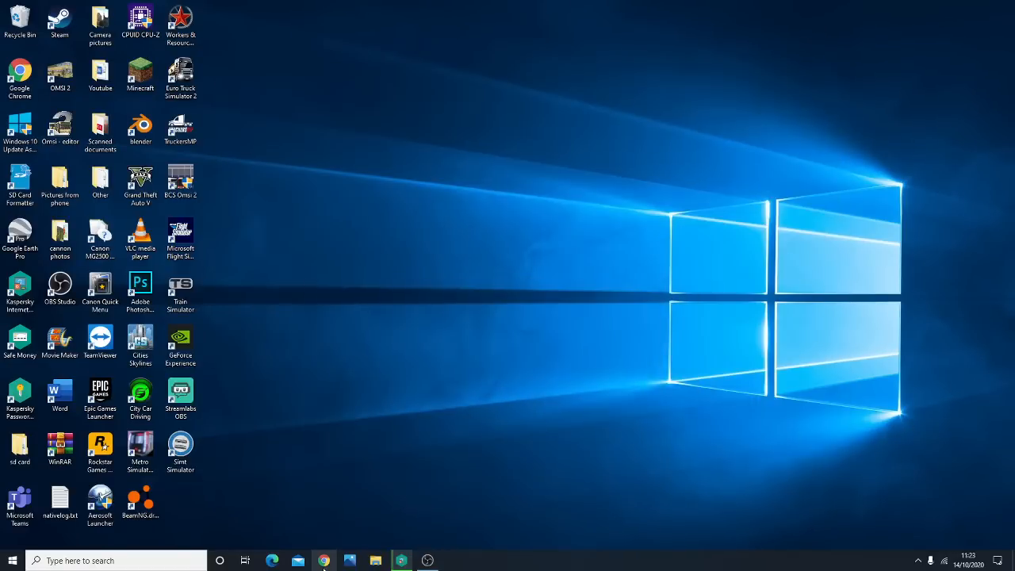
# Launch Google Chrome from the Windows taskbar
pyautogui.click(321, 560)
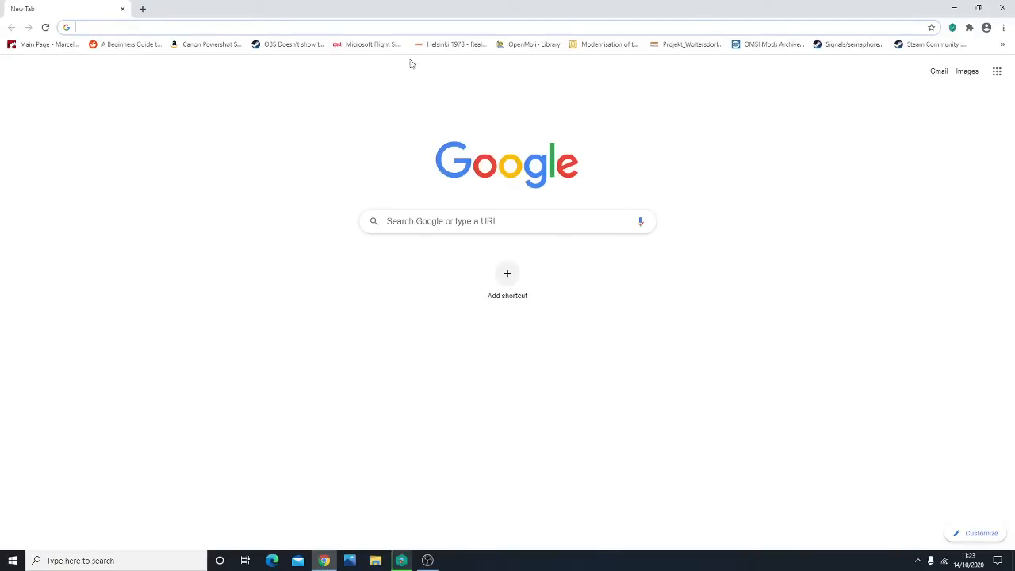
pyautogui.moveTo(797, 143)
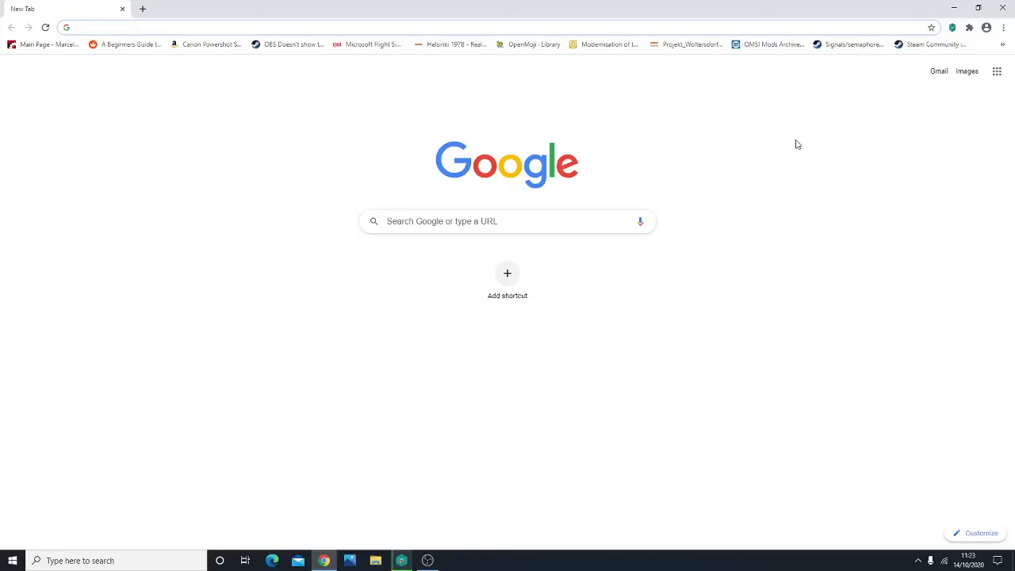
pyautogui.moveTo(224, 91)
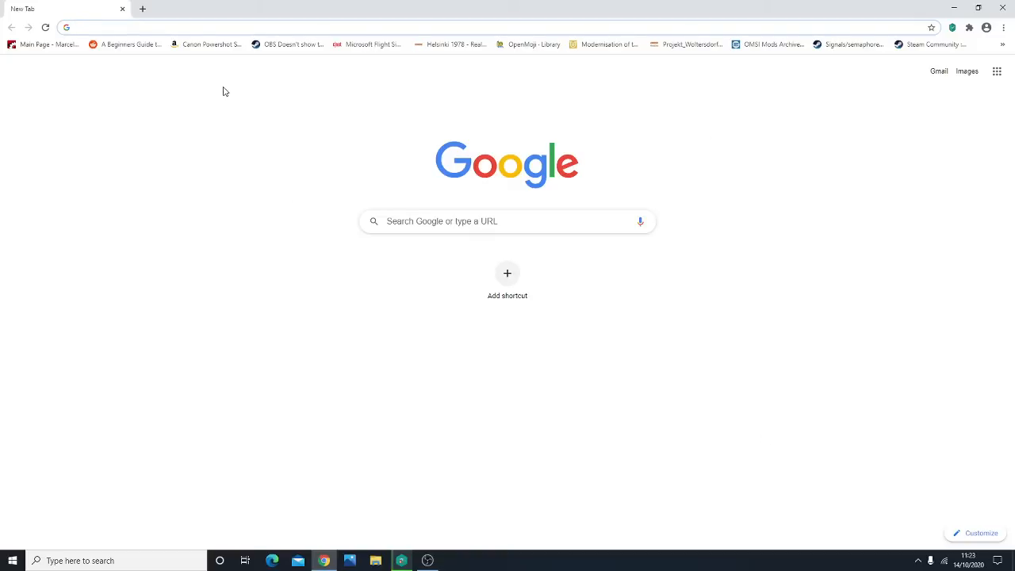
pyautogui.moveTo(688, 276)
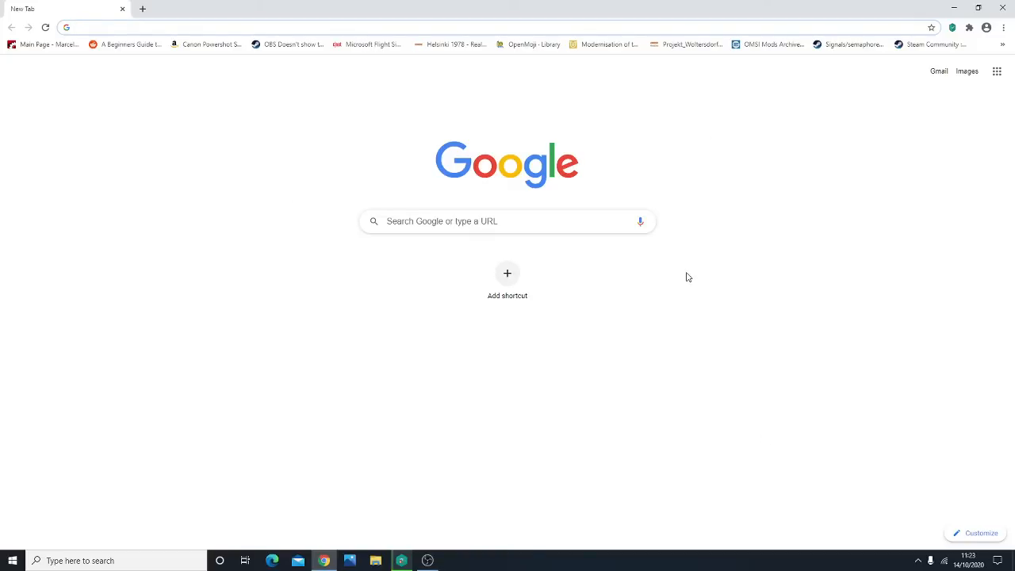
pyautogui.moveTo(278, 277)
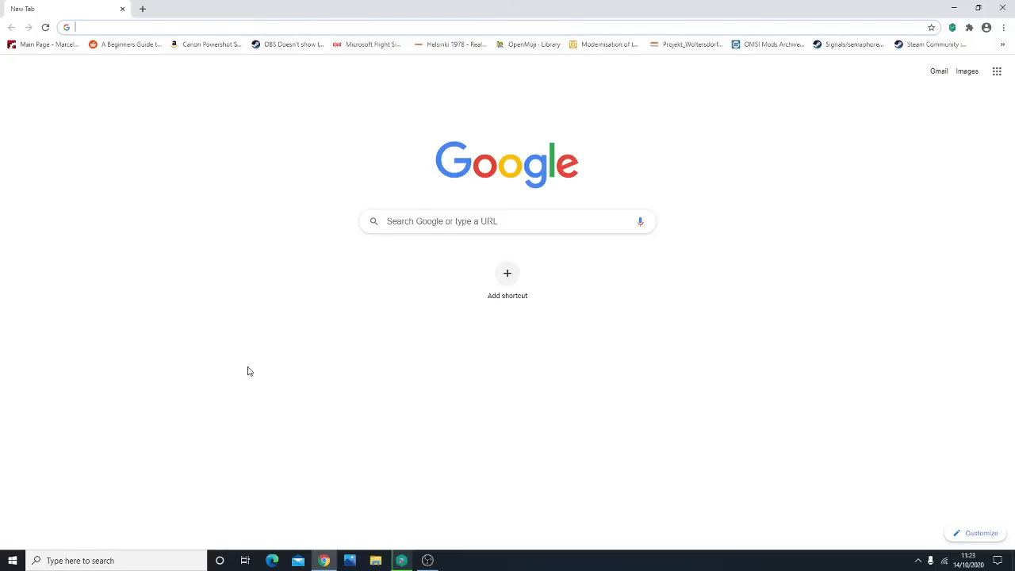
pyautogui.moveTo(319, 343)
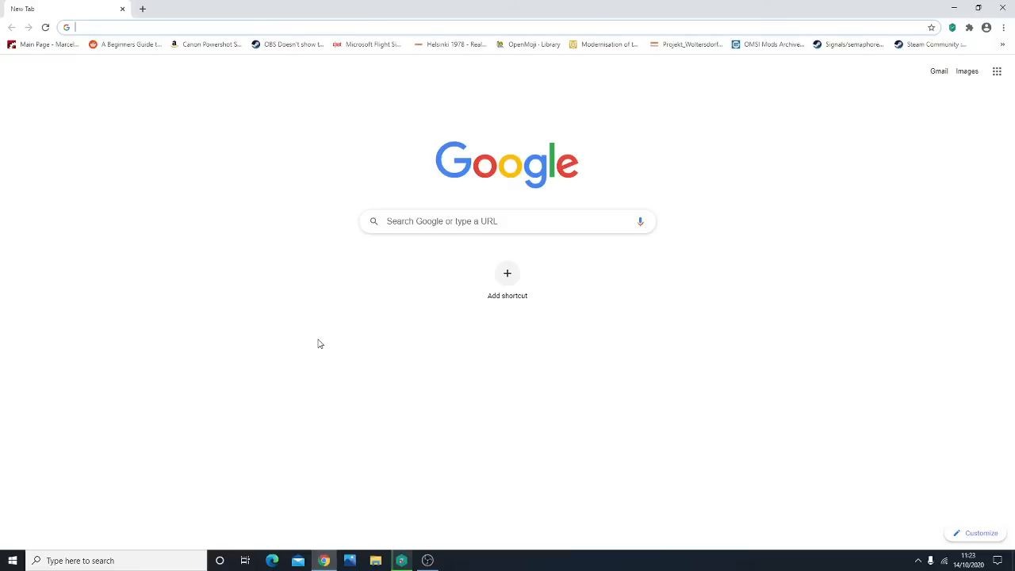
pyautogui.moveTo(685, 247)
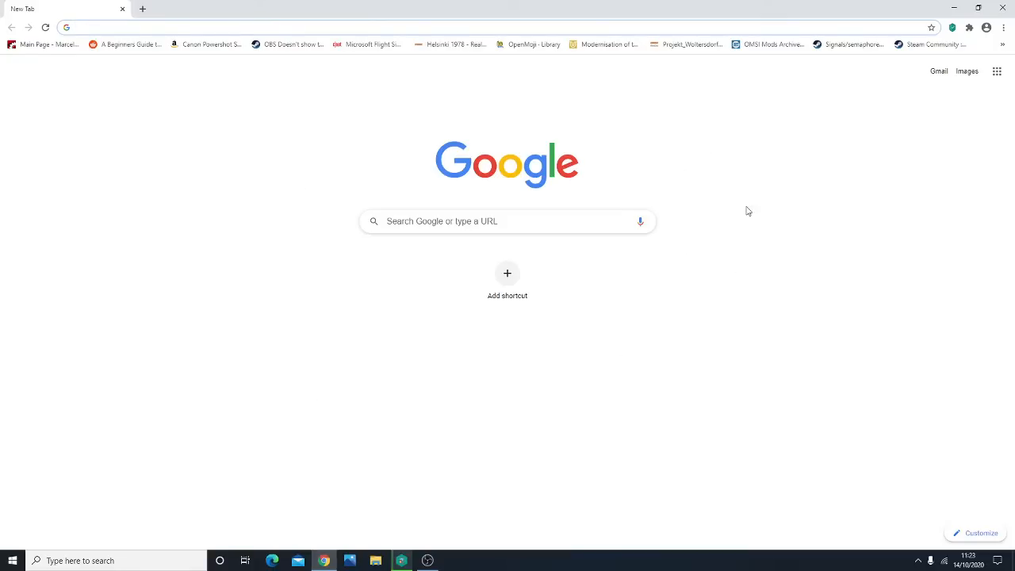
pyautogui.moveTo(945, 132)
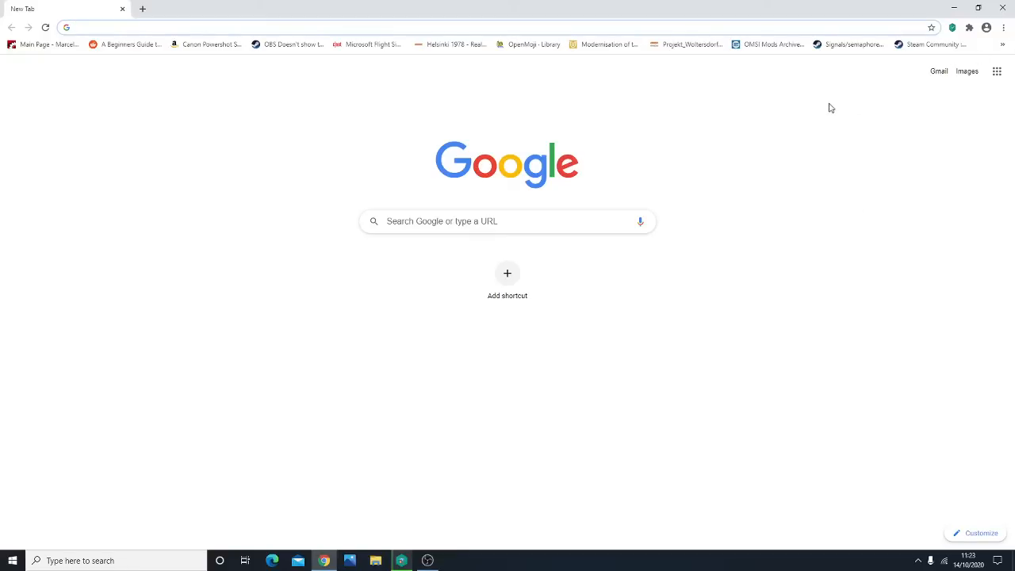
pyautogui.moveTo(820, 238)
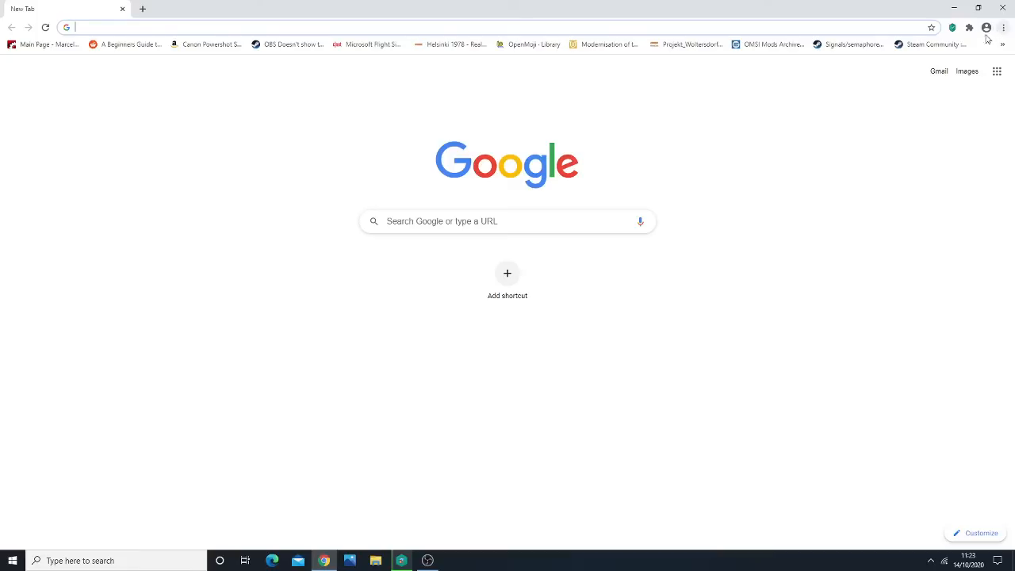
pyautogui.moveTo(661, 121)
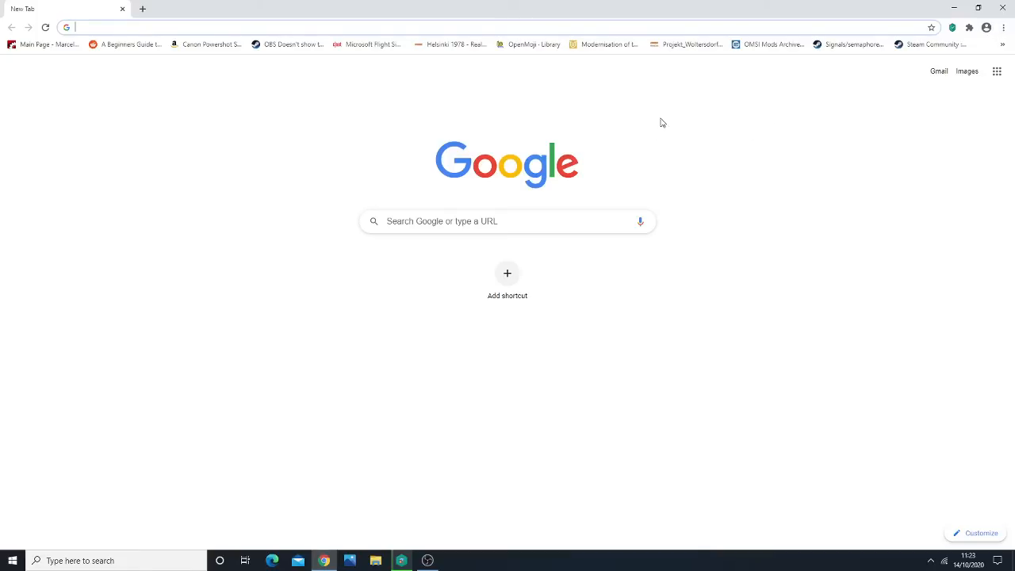
# Go to Chrome Settings through the main menu and look over the page
pyautogui.click(1005, 26)
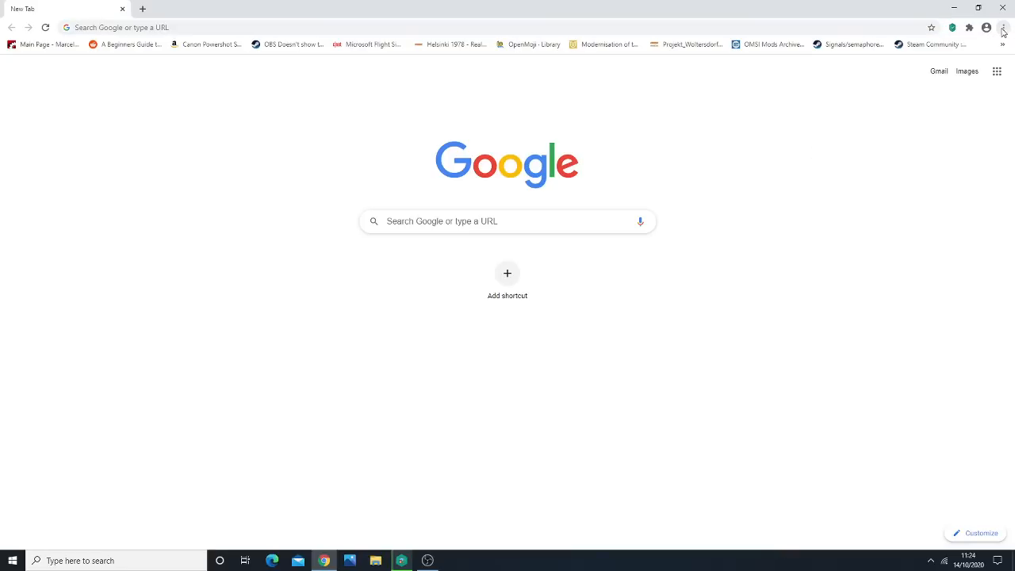
pyautogui.click(1002, 27)
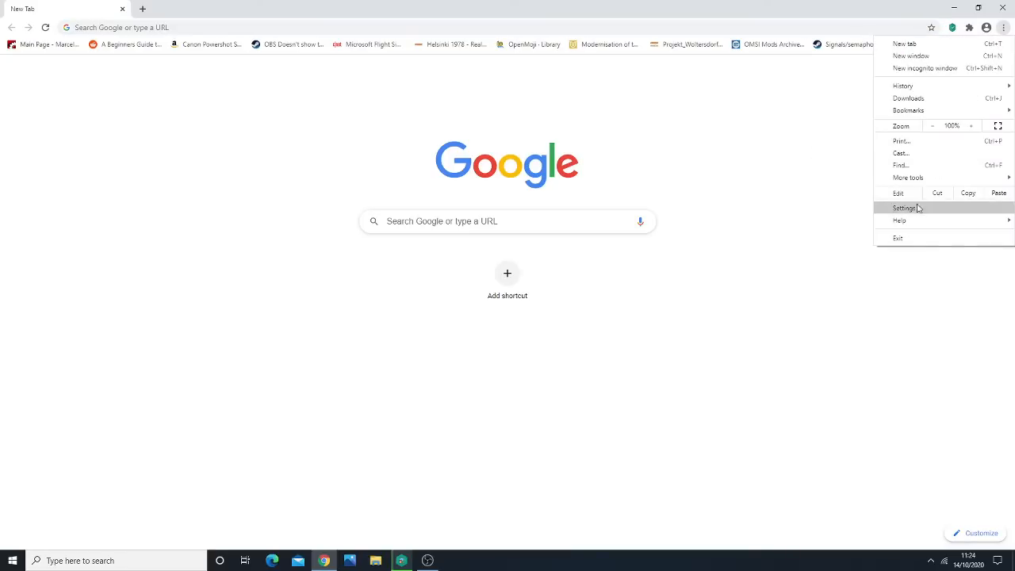
pyautogui.click(902, 208)
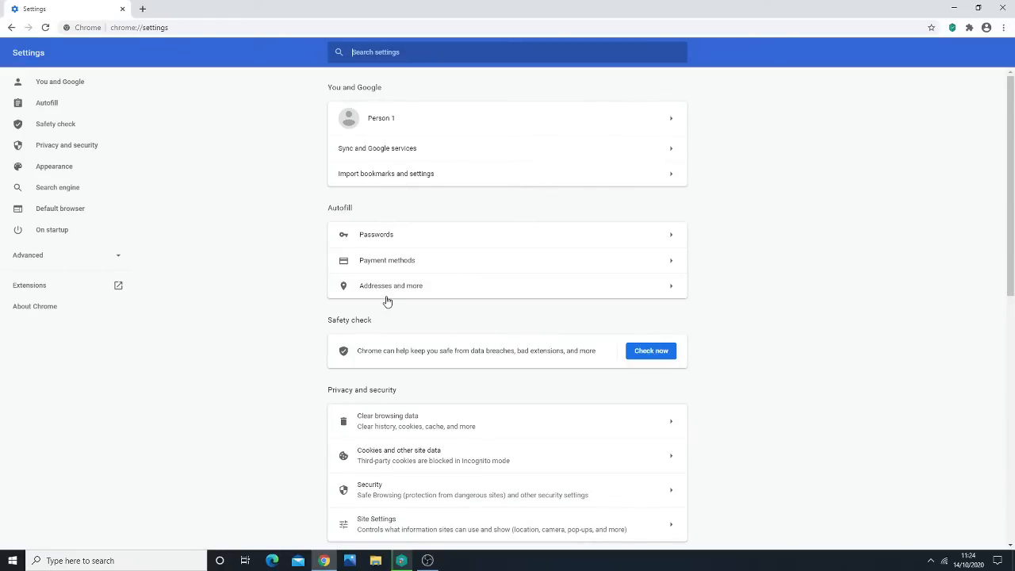
pyautogui.scroll(-3)
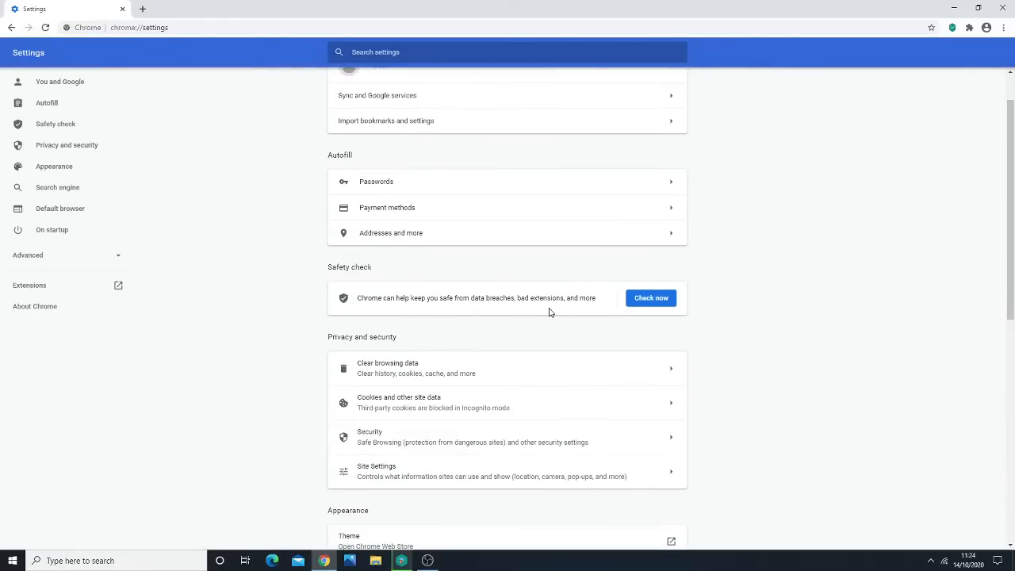
pyautogui.scroll(3)
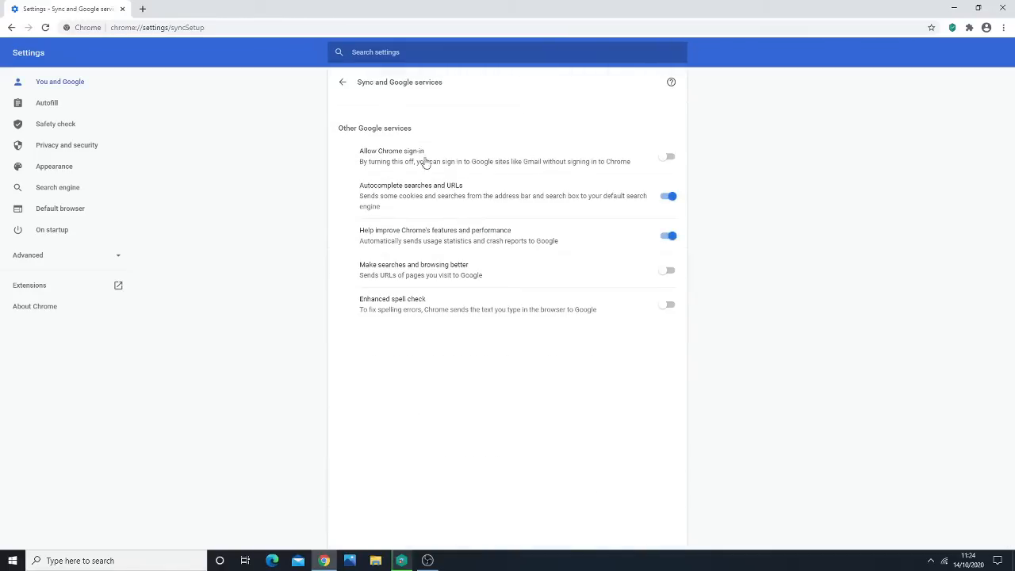
pyautogui.moveTo(417, 149)
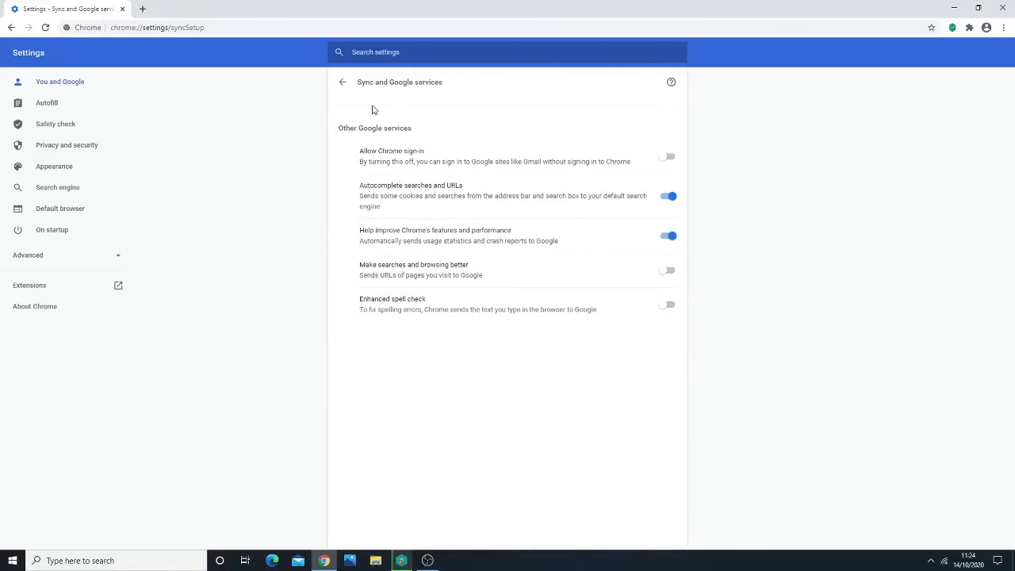
pyautogui.moveTo(456, 155)
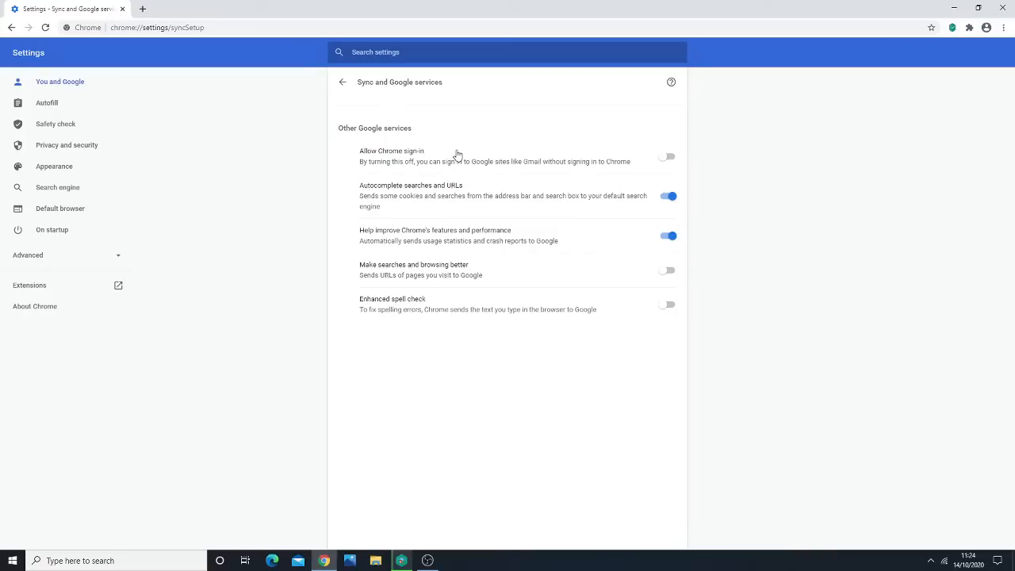
pyautogui.moveTo(480, 167)
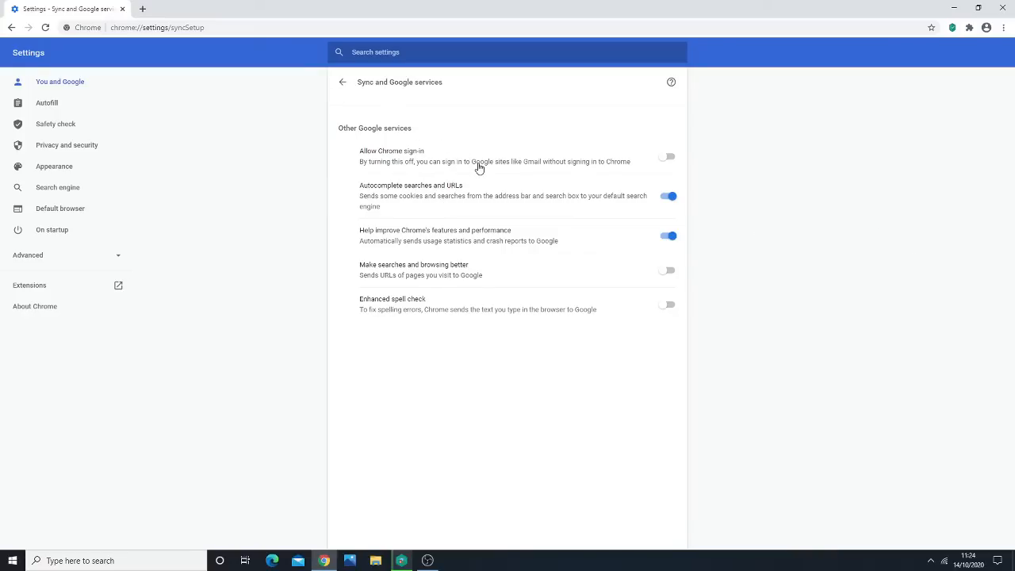
# Toggle Allow Chrome sign-in on, then back off
pyautogui.click(667, 156)
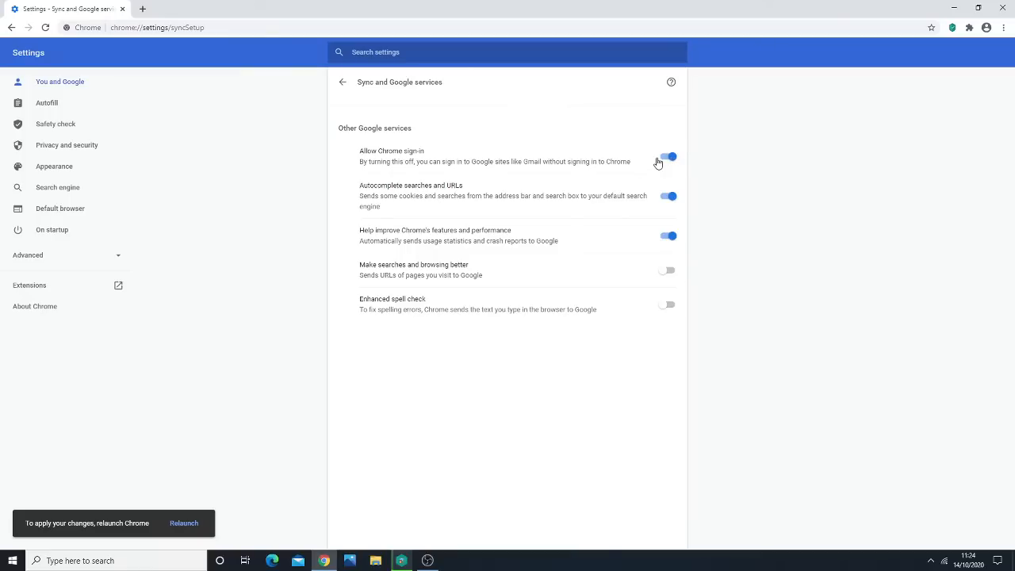
pyautogui.moveTo(660, 143)
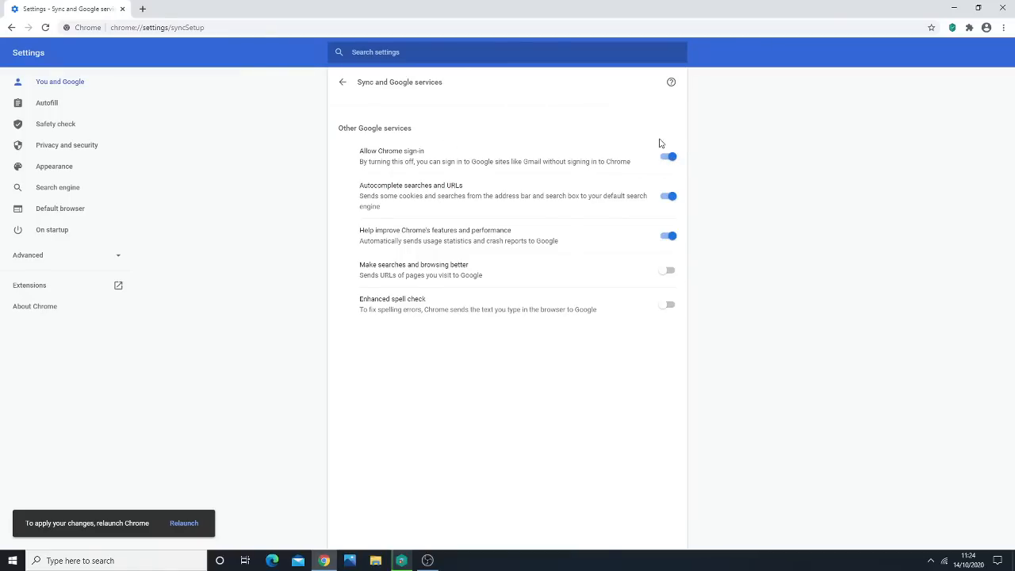
pyautogui.click(666, 156)
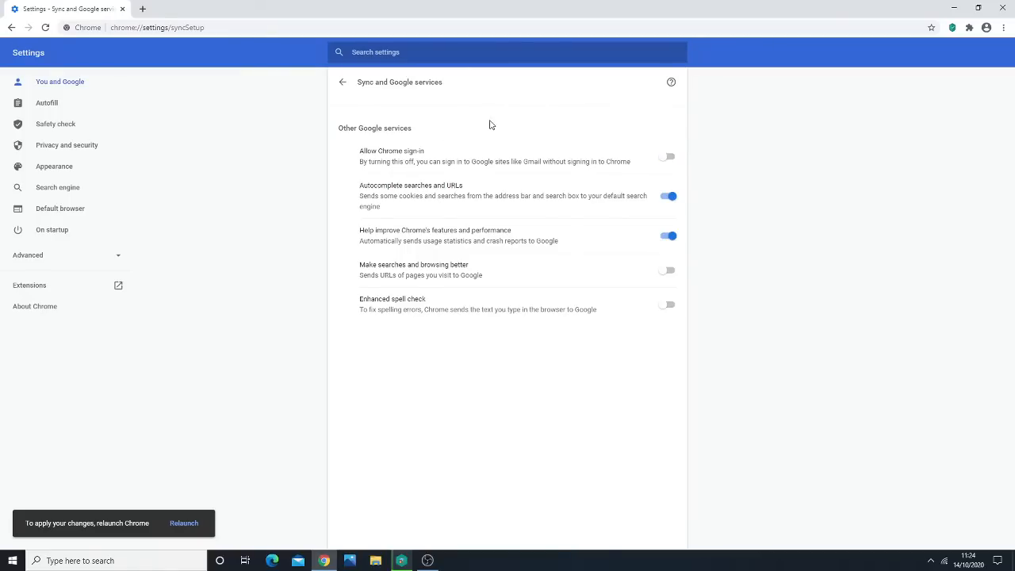
pyautogui.moveTo(749, 119)
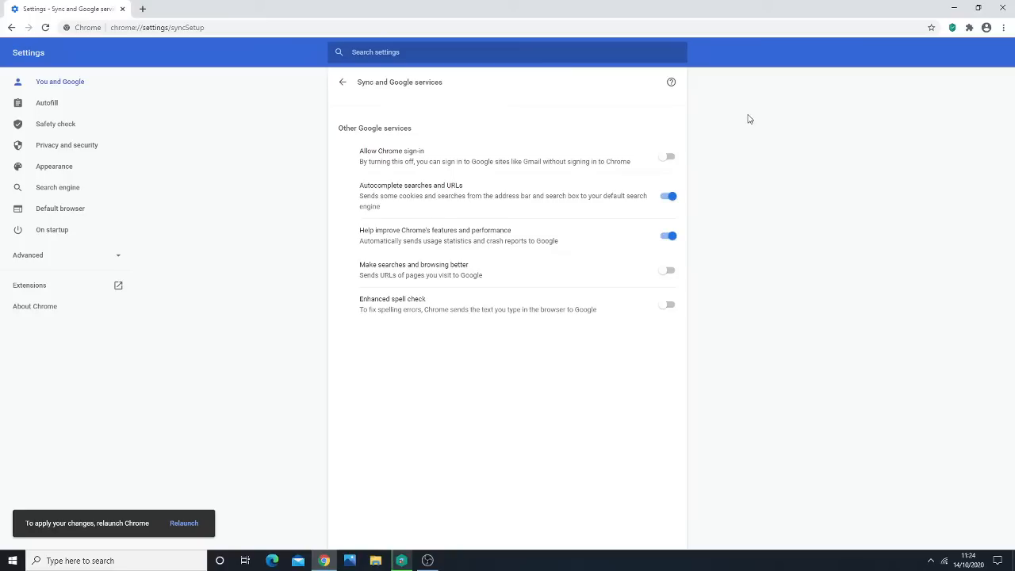
pyautogui.moveTo(654, 187)
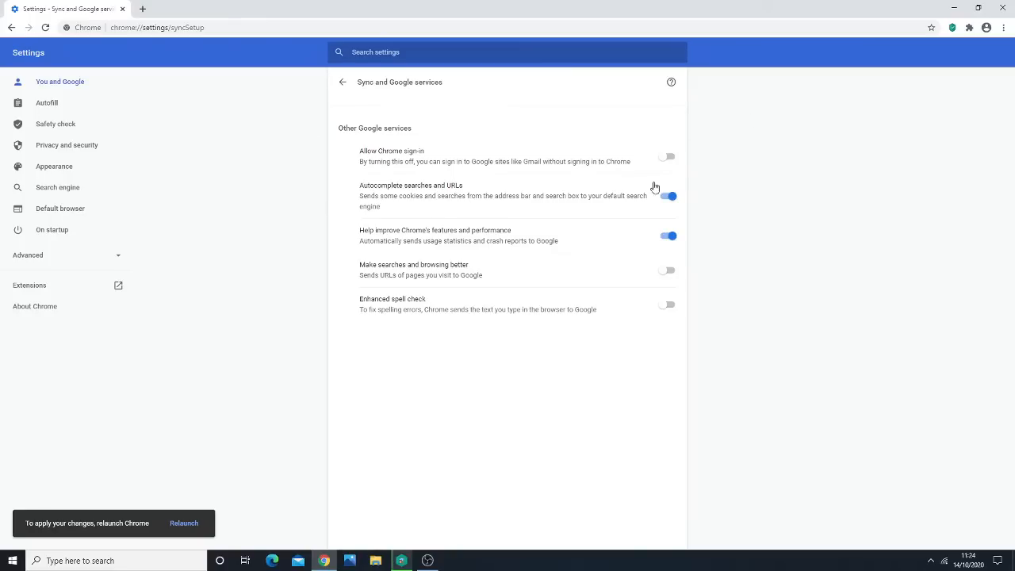
pyautogui.moveTo(383, 156)
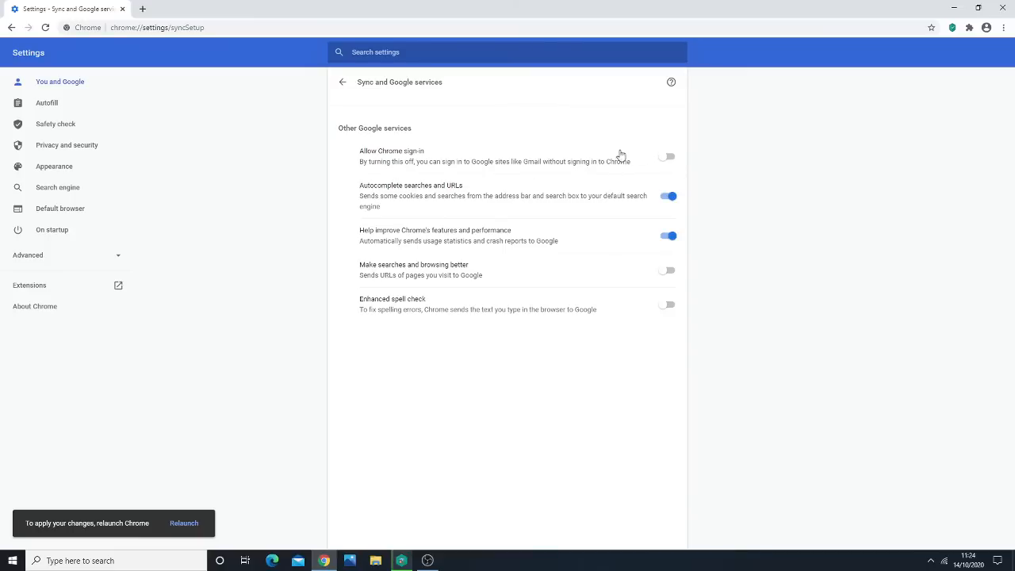
pyautogui.moveTo(584, 165)
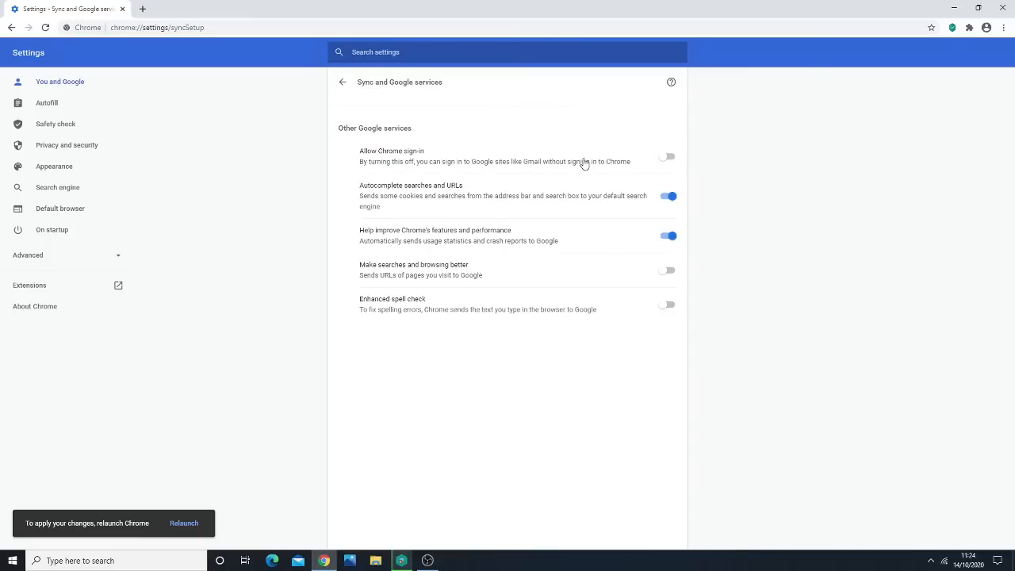
pyautogui.moveTo(672, 171)
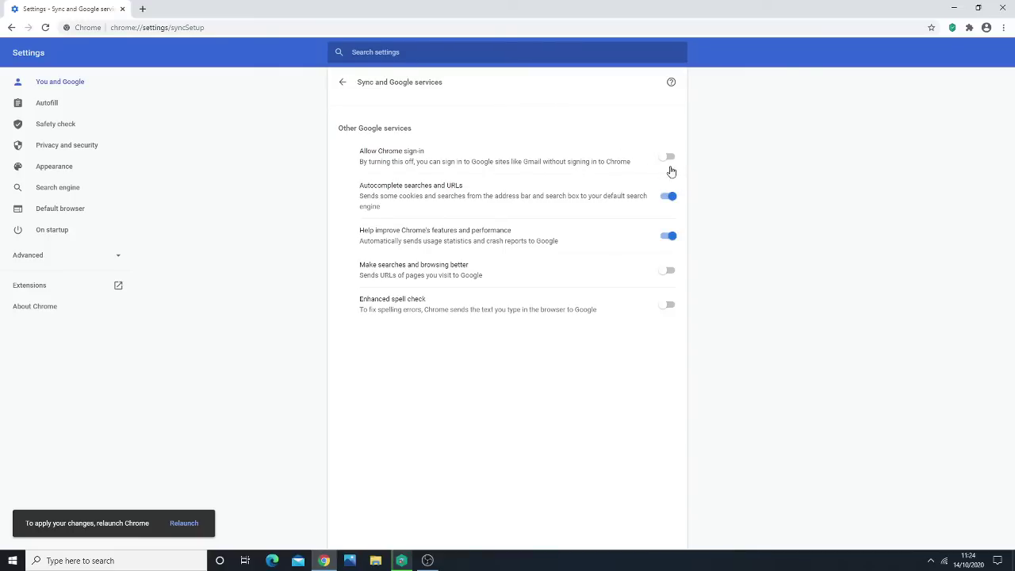
pyautogui.moveTo(543, 149)
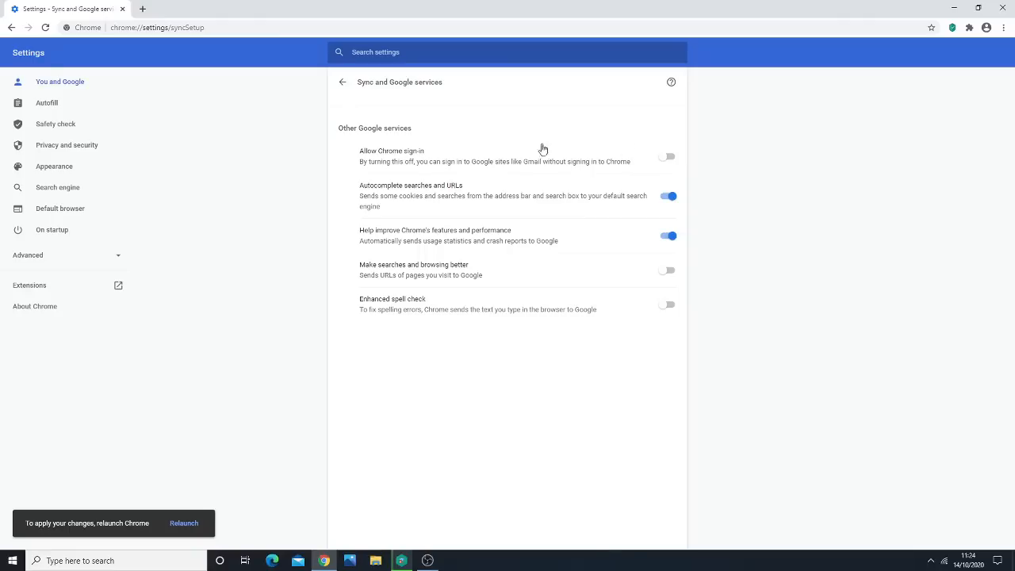
pyautogui.moveTo(526, 146)
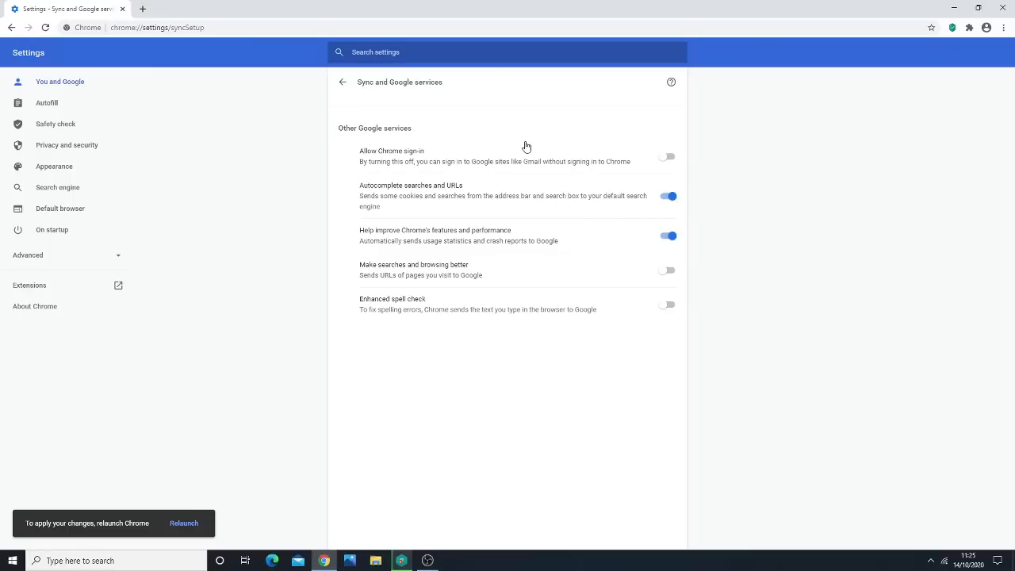
pyautogui.moveTo(415, 181)
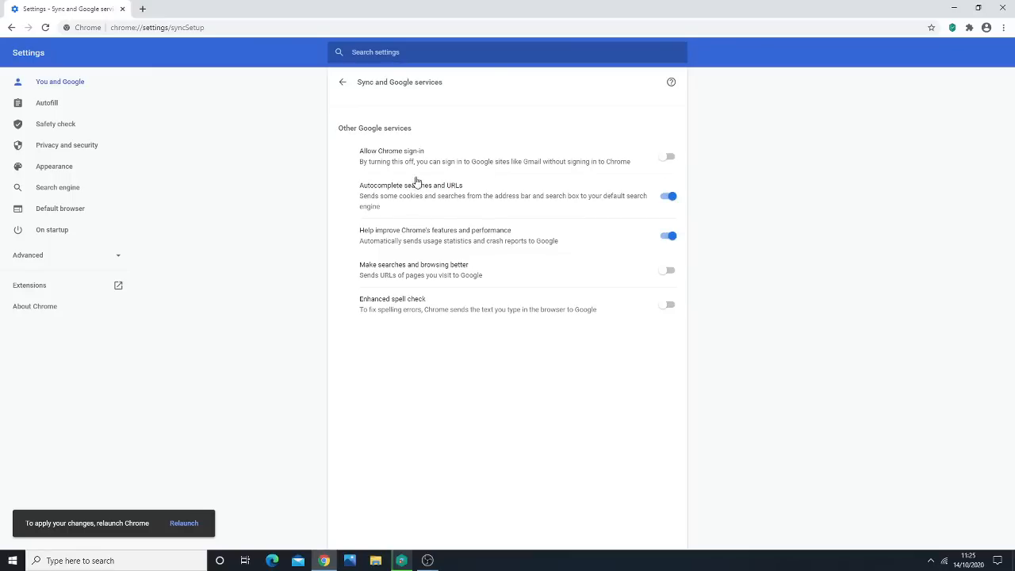
pyautogui.moveTo(419, 221)
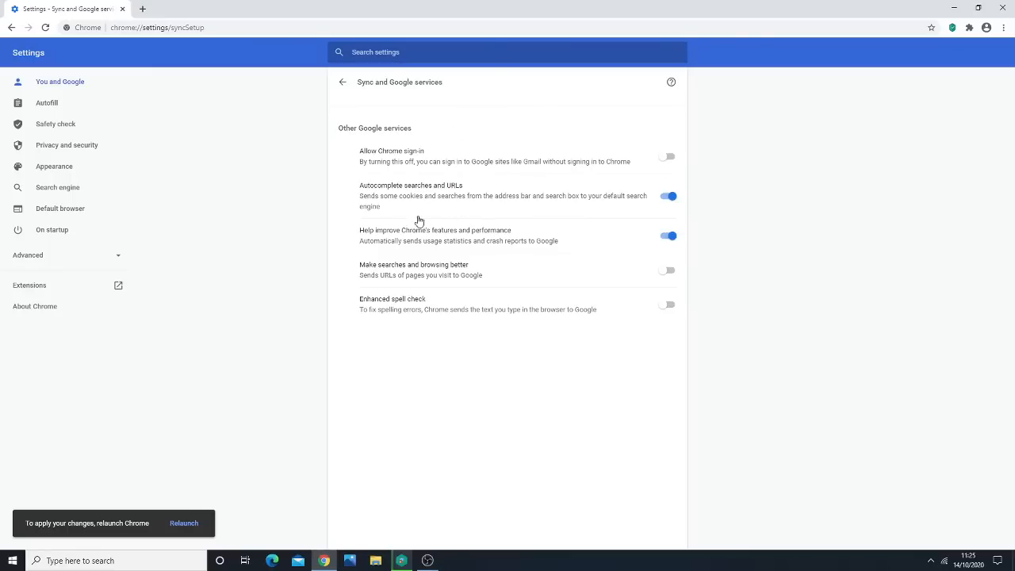
pyautogui.moveTo(396, 240)
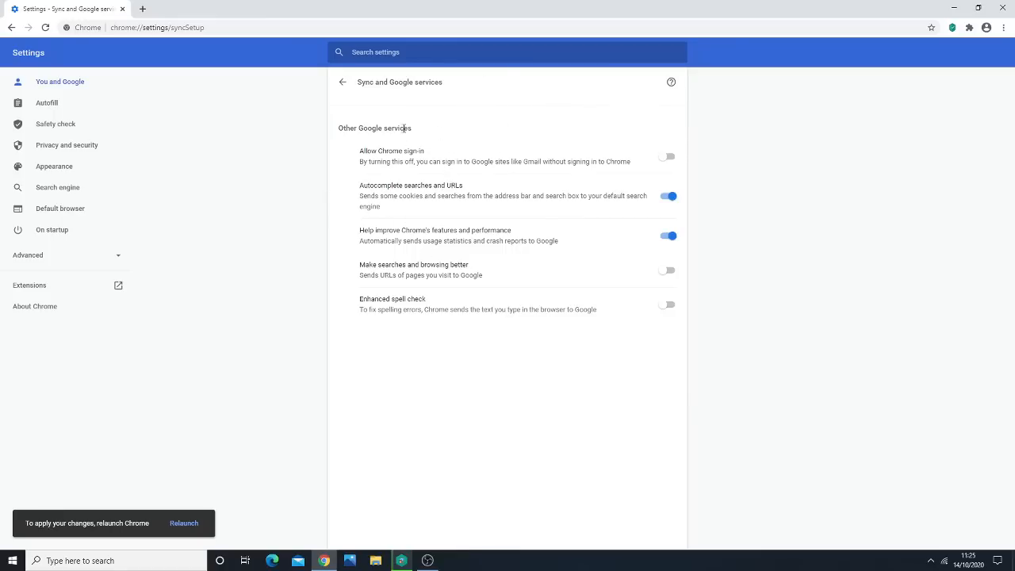
pyautogui.moveTo(499, 145)
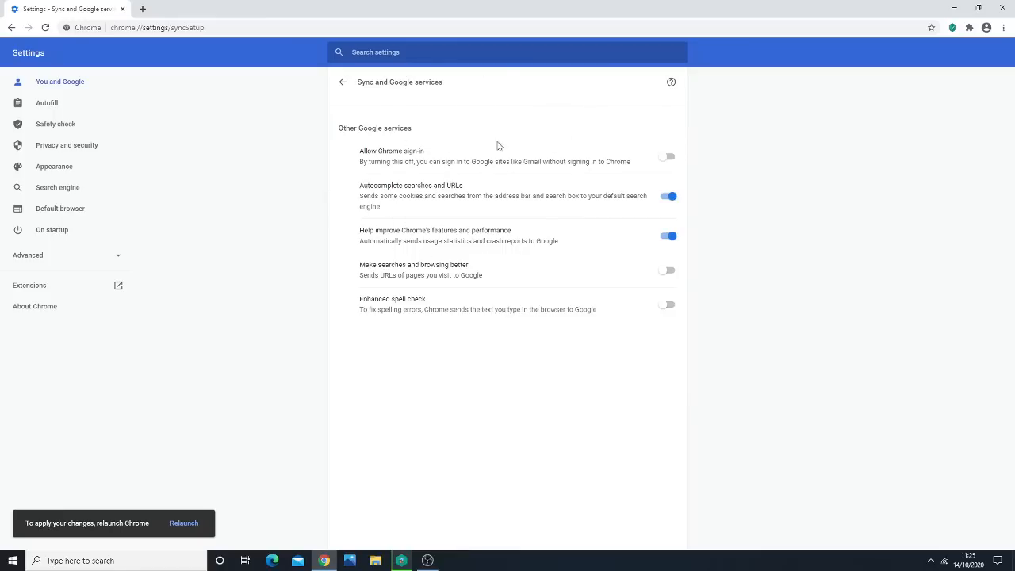
pyautogui.moveTo(349, 182)
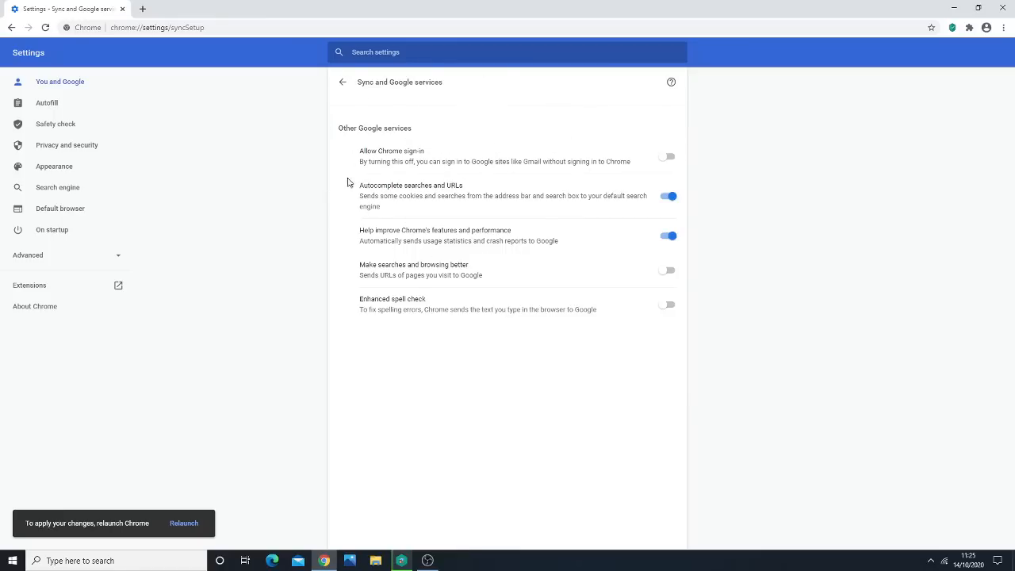
pyautogui.moveTo(431, 379)
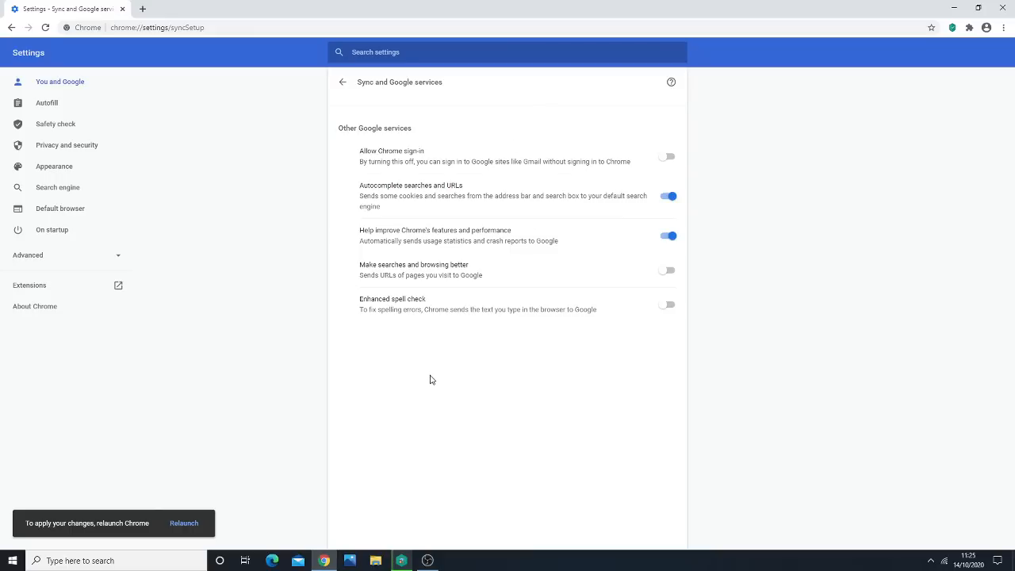